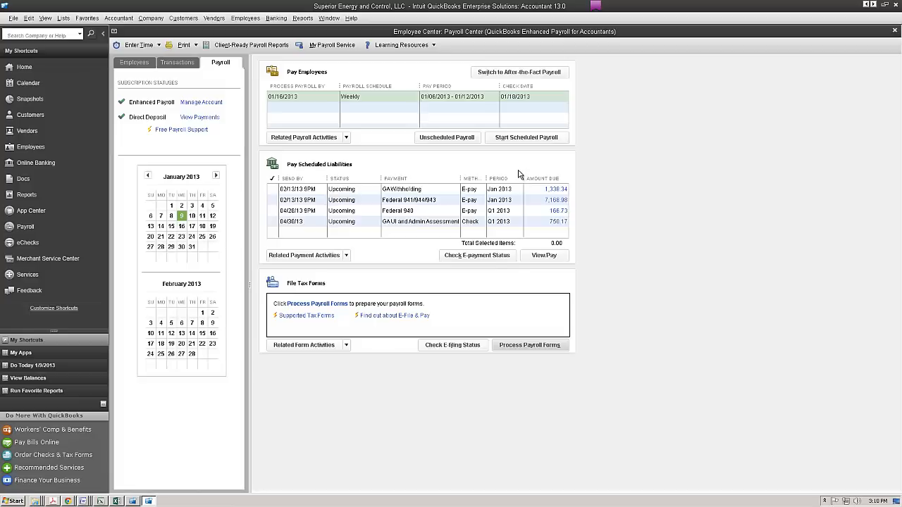
{"action": "mouse_move", "coordinate": [502, 119]}
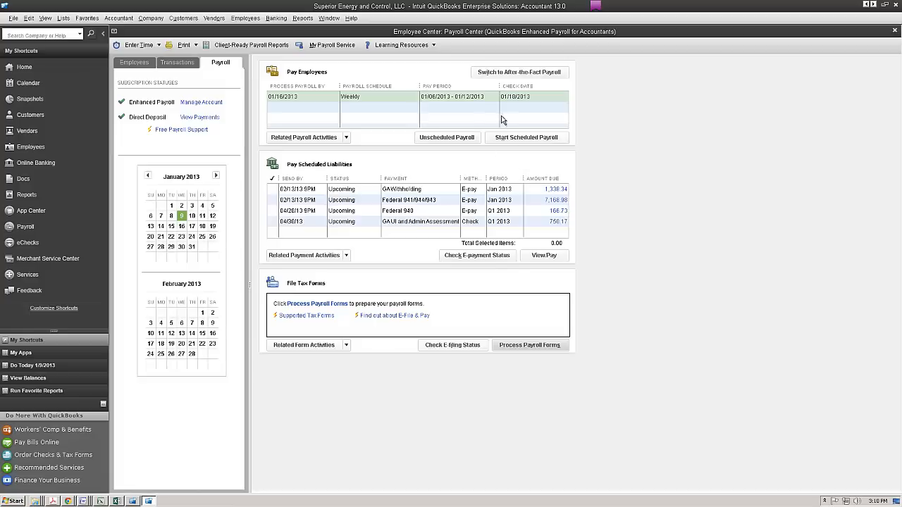
Step: Start a state payroll form and choose GA G-1003 Income Statement Transmittal for 2012
{"action": "left_click", "coordinate": [245, 17]}
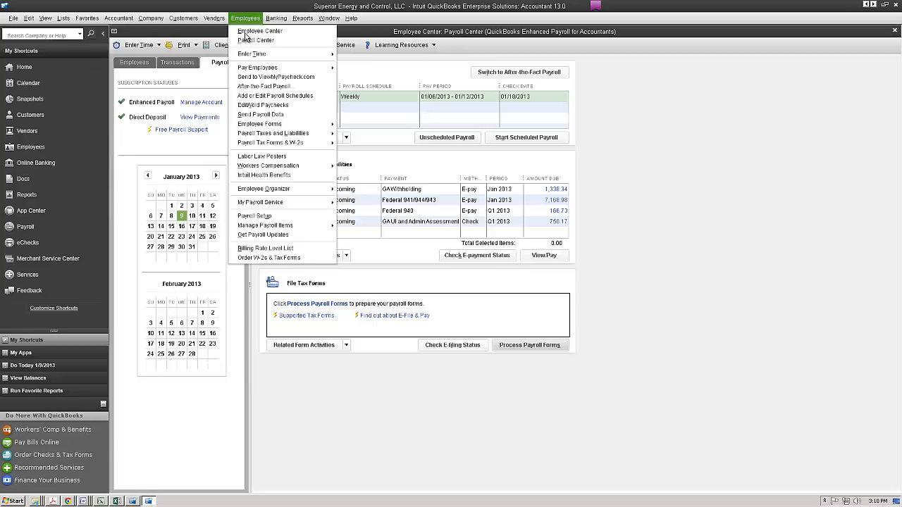
{"action": "mouse_move", "coordinate": [271, 142]}
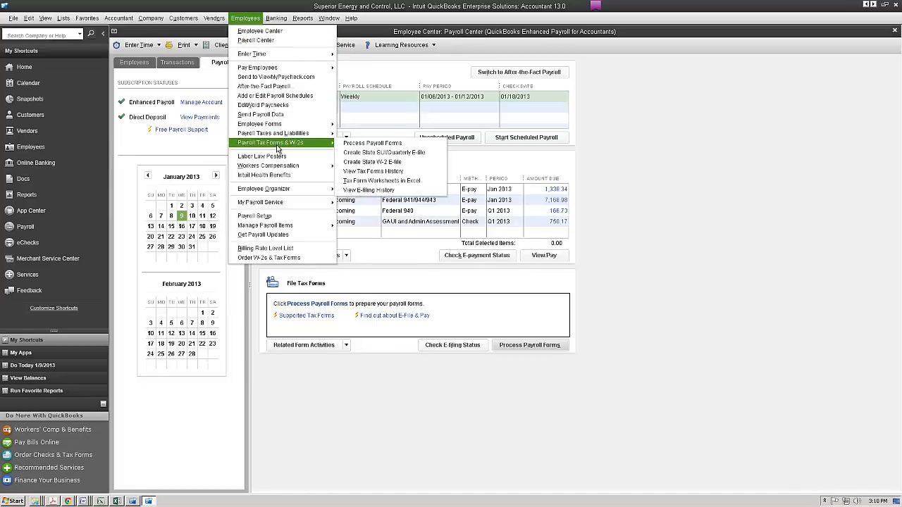
{"action": "mouse_move", "coordinate": [372, 144]}
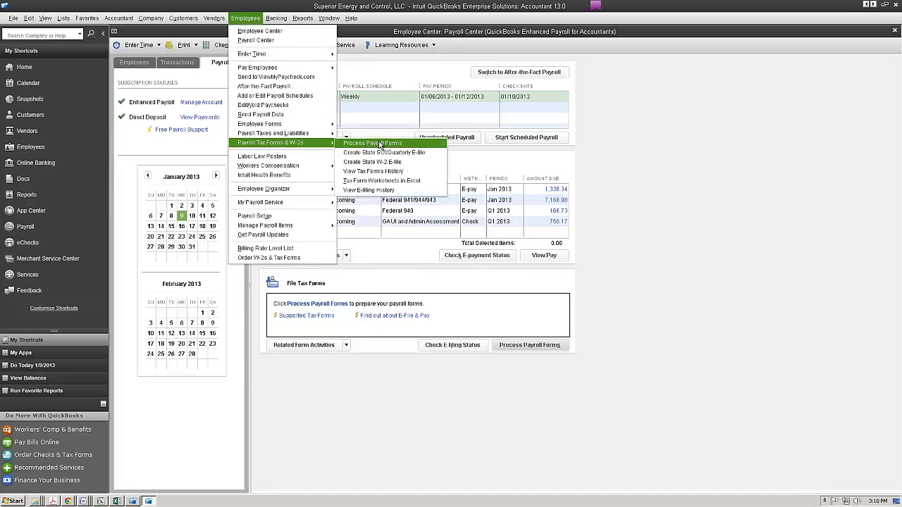
{"action": "mouse_move", "coordinate": [718, 195]}
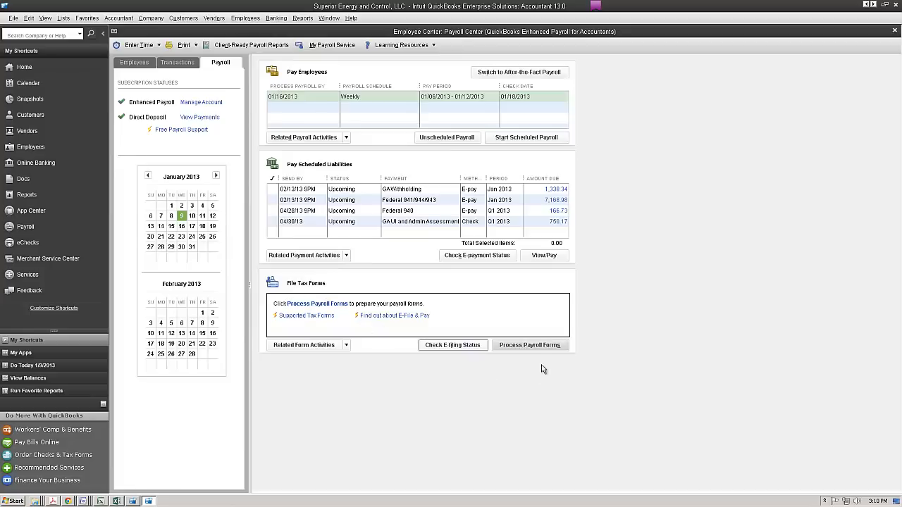
{"action": "left_click", "coordinate": [530, 344]}
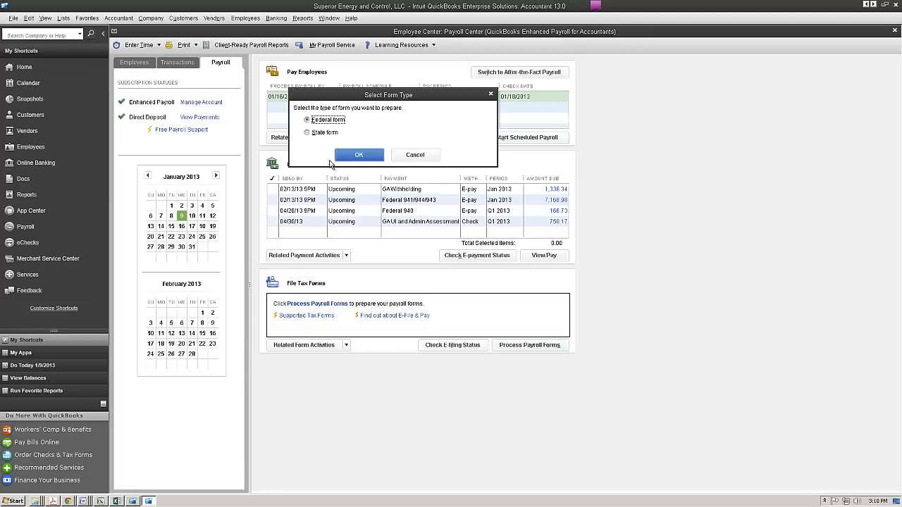
{"action": "left_click", "coordinate": [307, 132]}
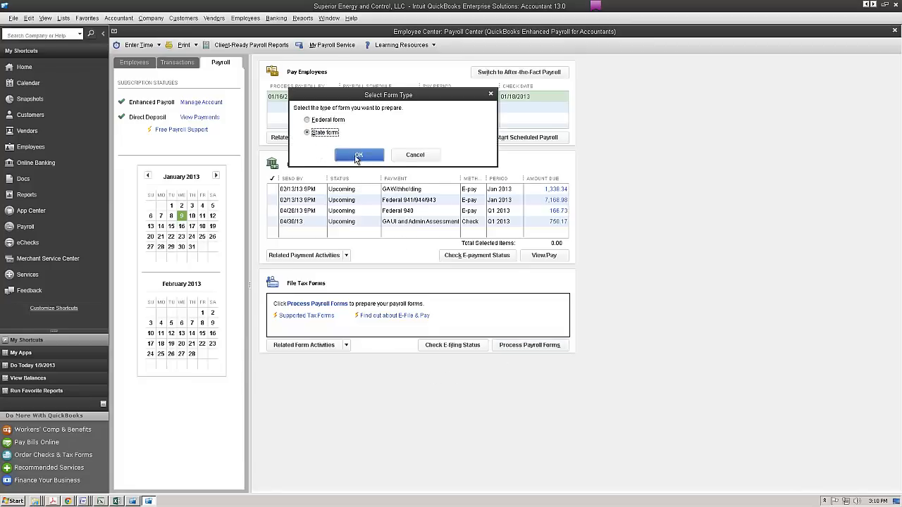
{"action": "left_click", "coordinate": [359, 155]}
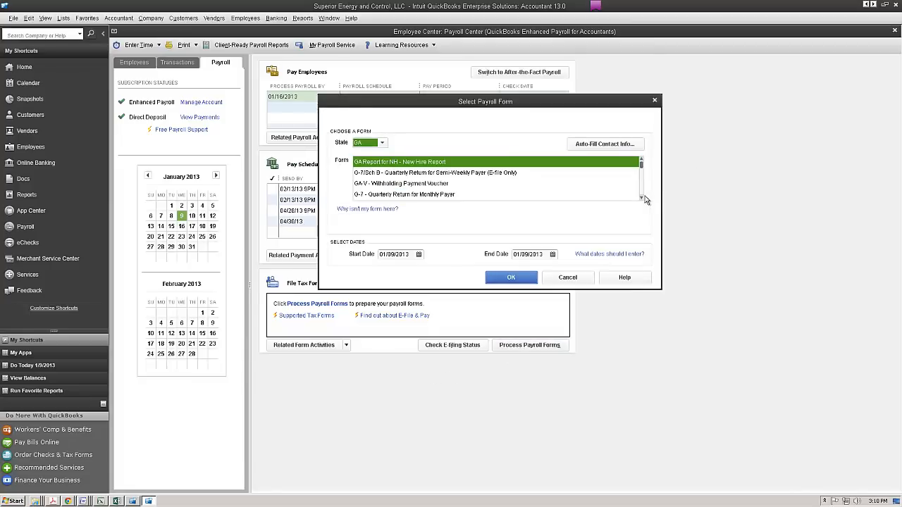
{"action": "scroll", "scroll_direction": "down", "scroll_amount": 3}
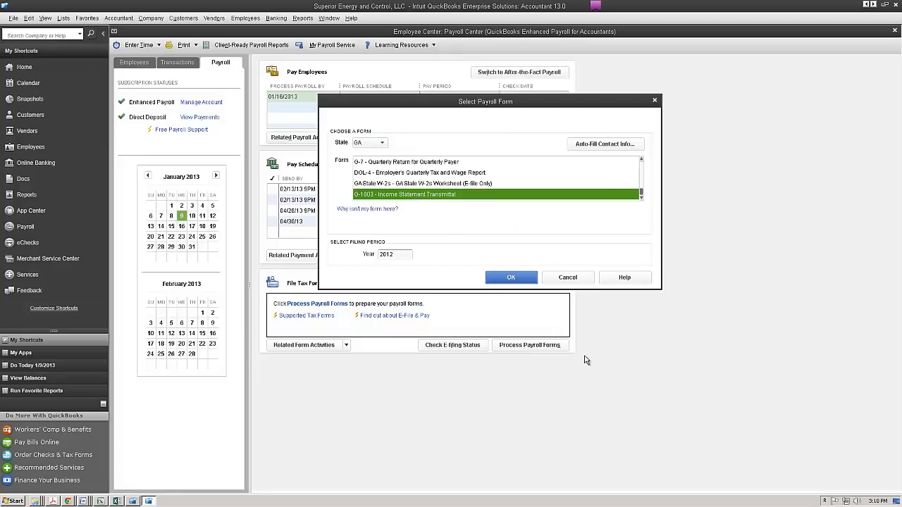
{"action": "mouse_move", "coordinate": [402, 263]}
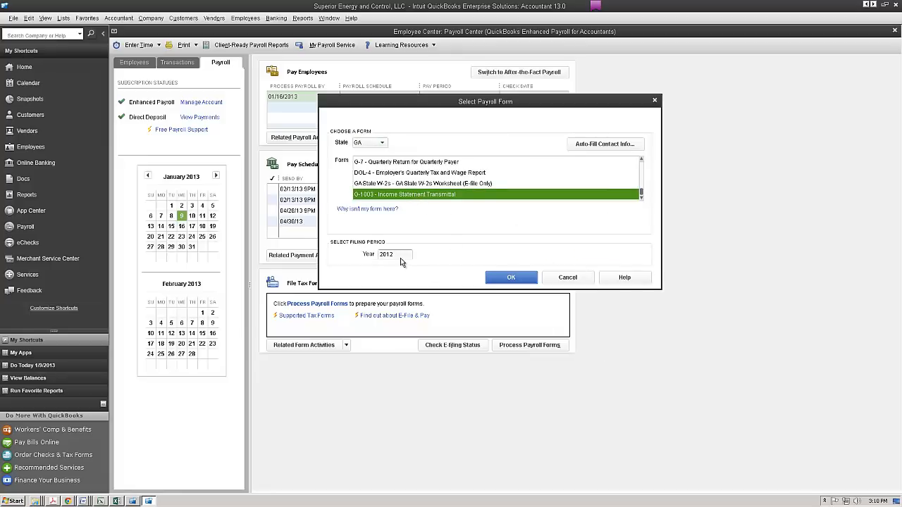
{"action": "mouse_move", "coordinate": [510, 276]}
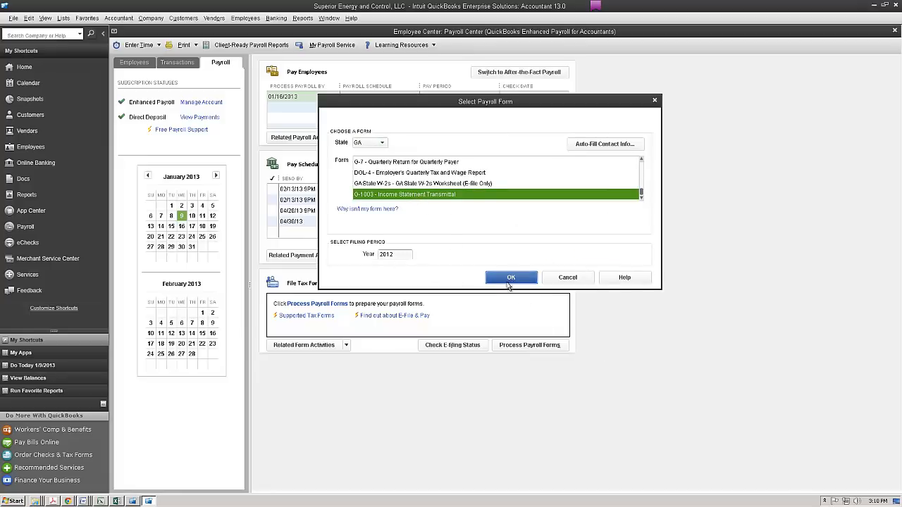
{"action": "left_click", "coordinate": [510, 276]}
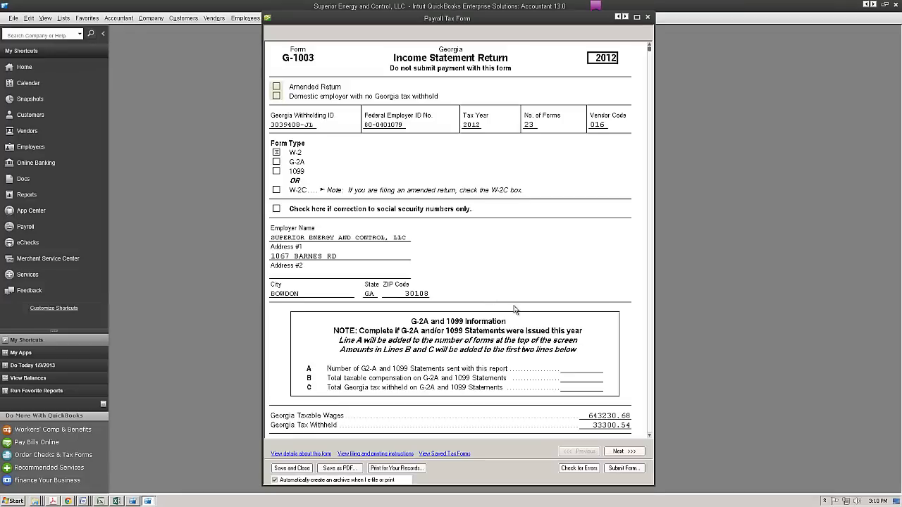
{"action": "mouse_move", "coordinate": [285, 96]}
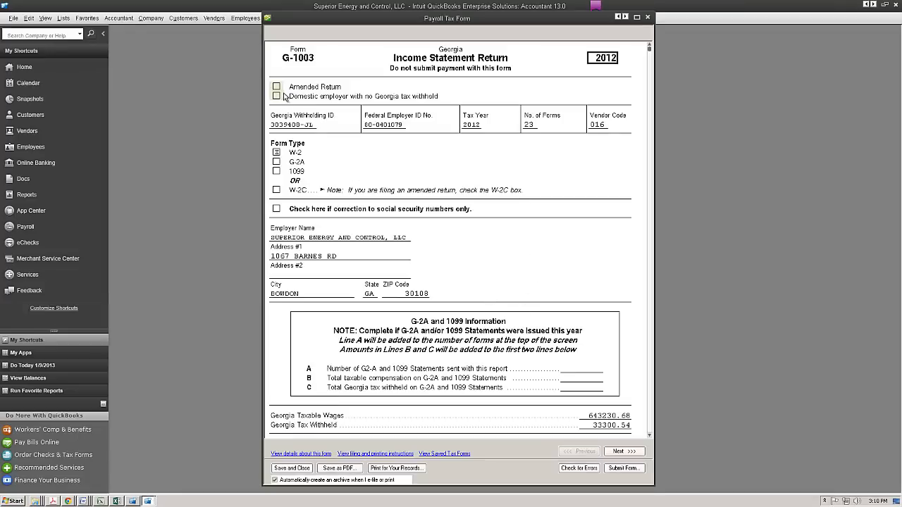
{"action": "mouse_move", "coordinate": [299, 107]}
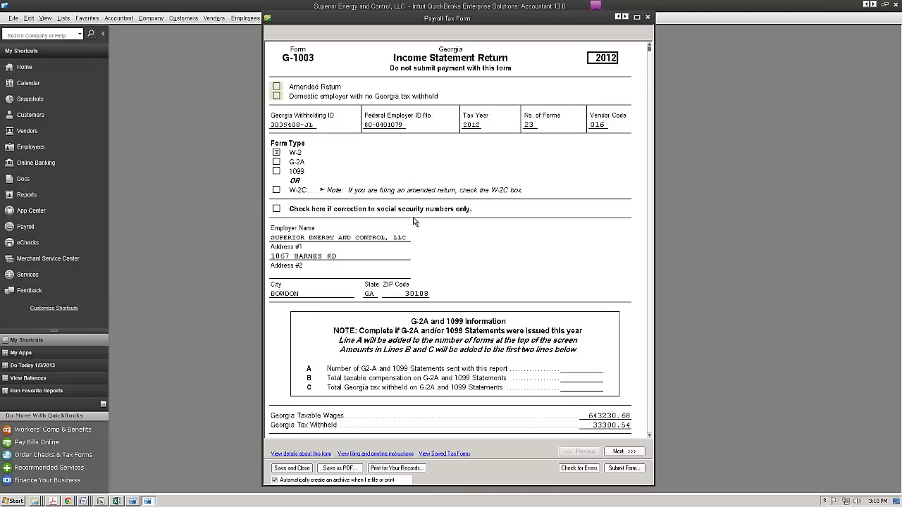
Step: Scroll through the return to the filing instructions and run Check for Errors, finding none
{"action": "scroll", "scroll_direction": "down", "scroll_amount": 3}
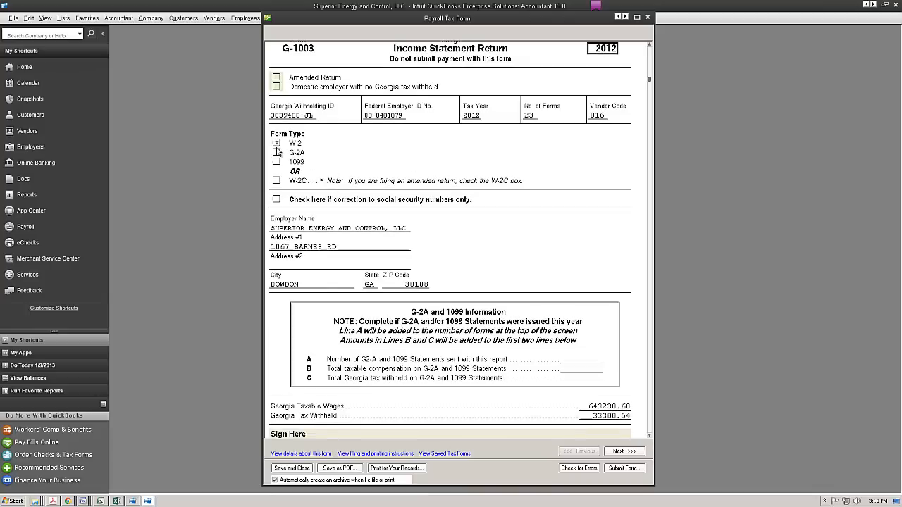
{"action": "scroll", "scroll_direction": "down", "scroll_amount": 3}
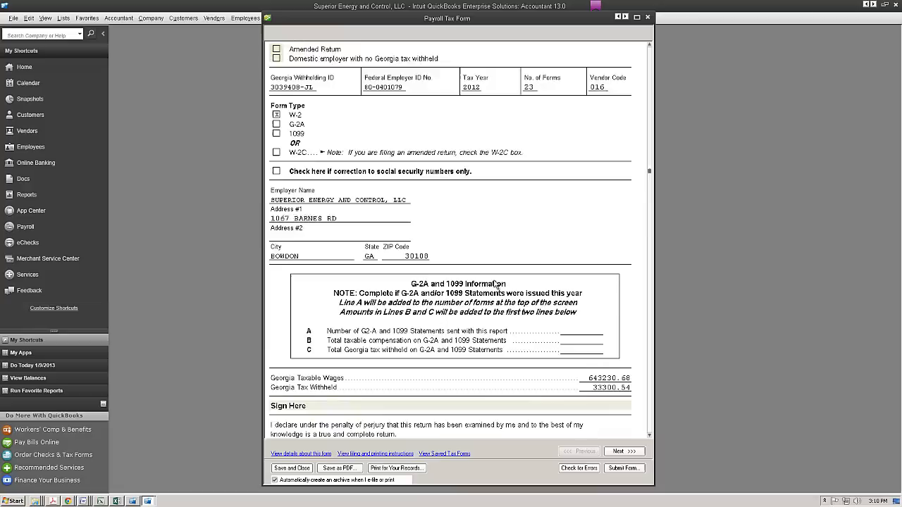
{"action": "scroll", "scroll_direction": "down", "scroll_amount": 3}
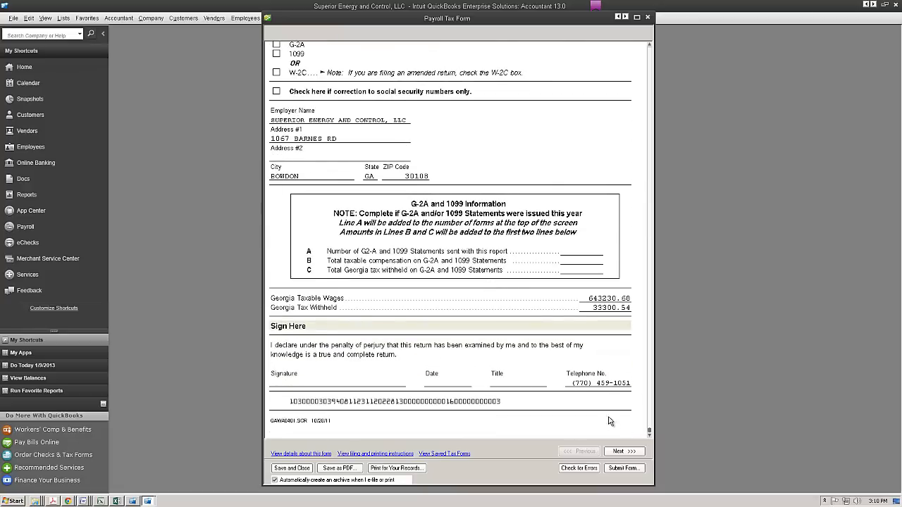
{"action": "mouse_move", "coordinate": [622, 450]}
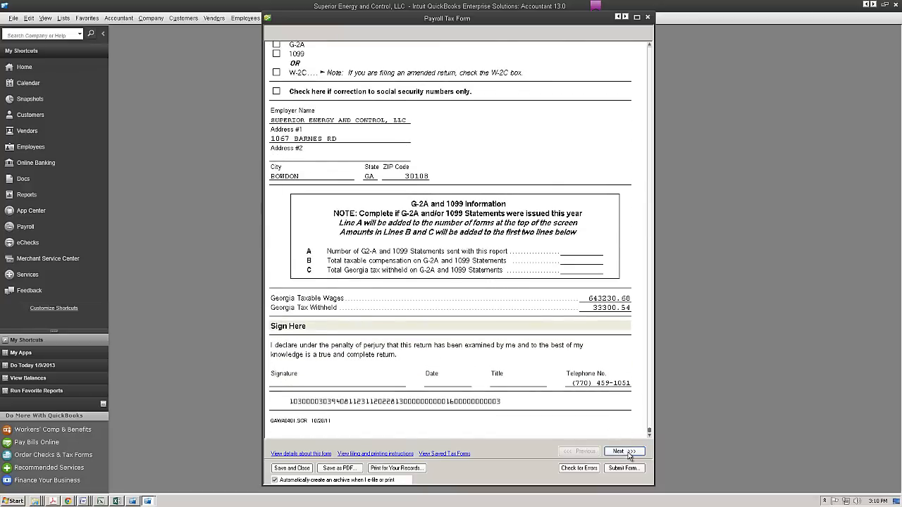
{"action": "left_click", "coordinate": [622, 451]}
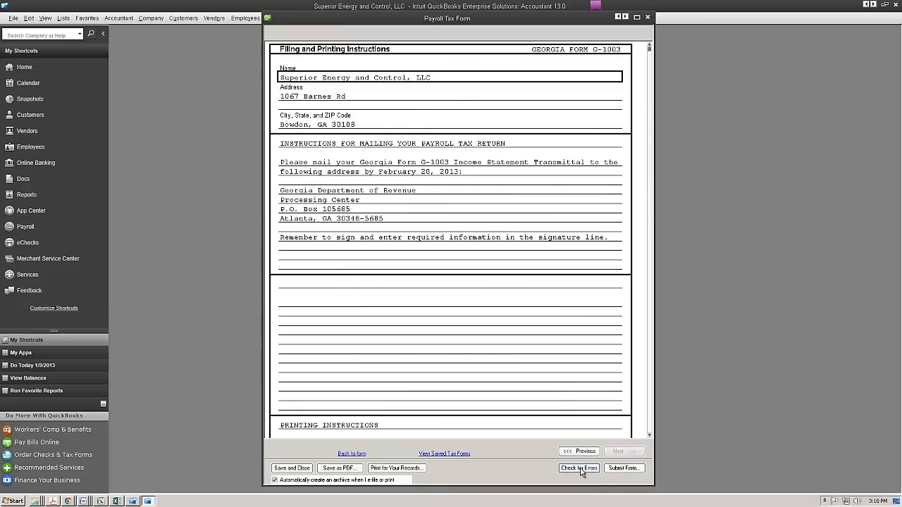
{"action": "left_click", "coordinate": [577, 468]}
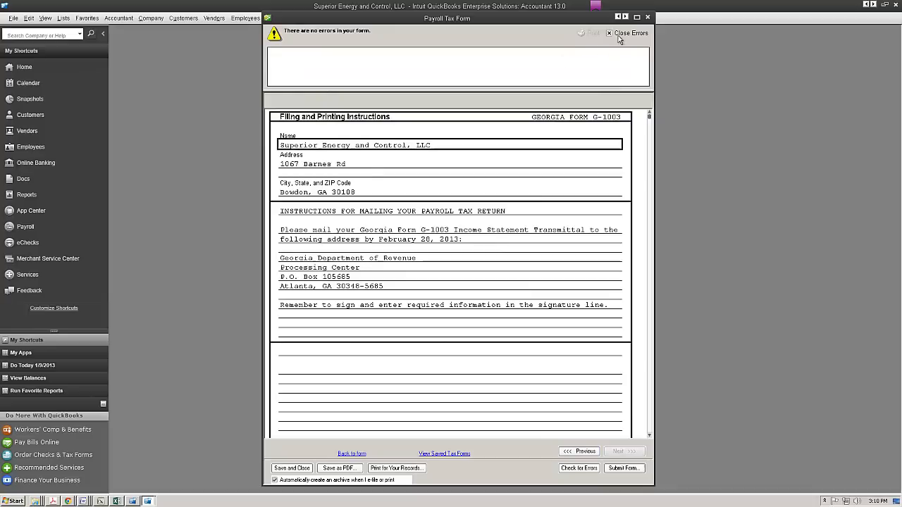
{"action": "left_click", "coordinate": [623, 468]}
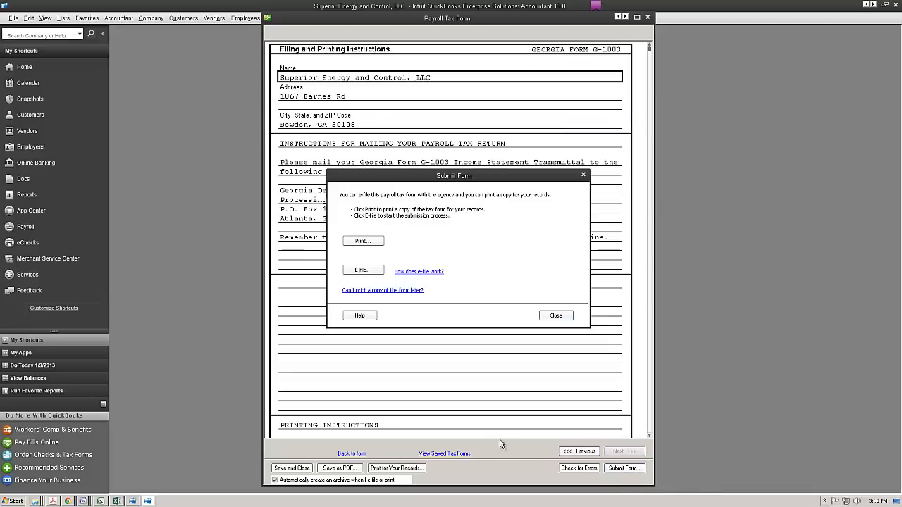
{"action": "left_click", "coordinate": [364, 271]}
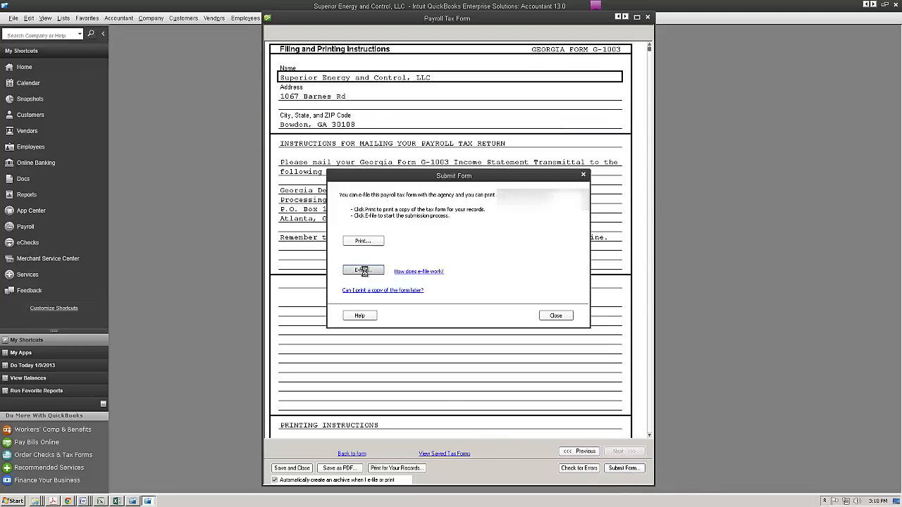
{"action": "left_click", "coordinate": [363, 271]}
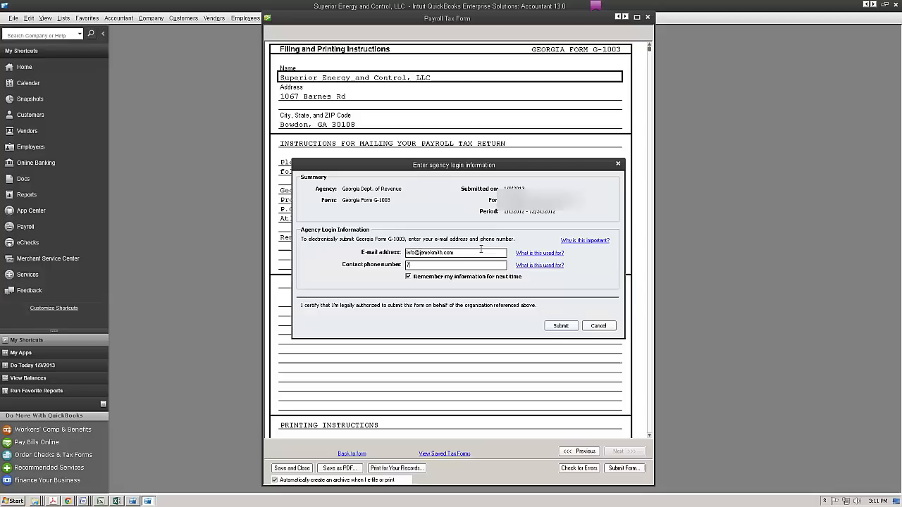
{"action": "type", "text": "7704590"}
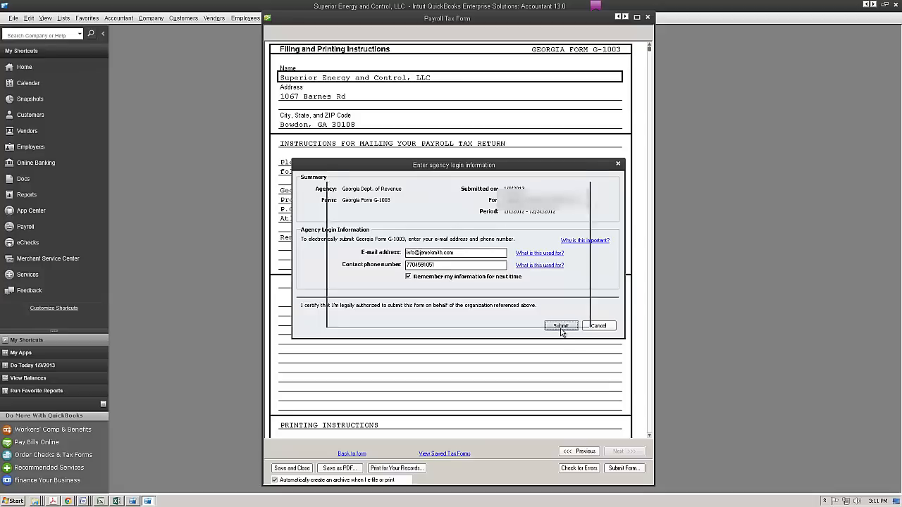
{"action": "left_click", "coordinate": [561, 325]}
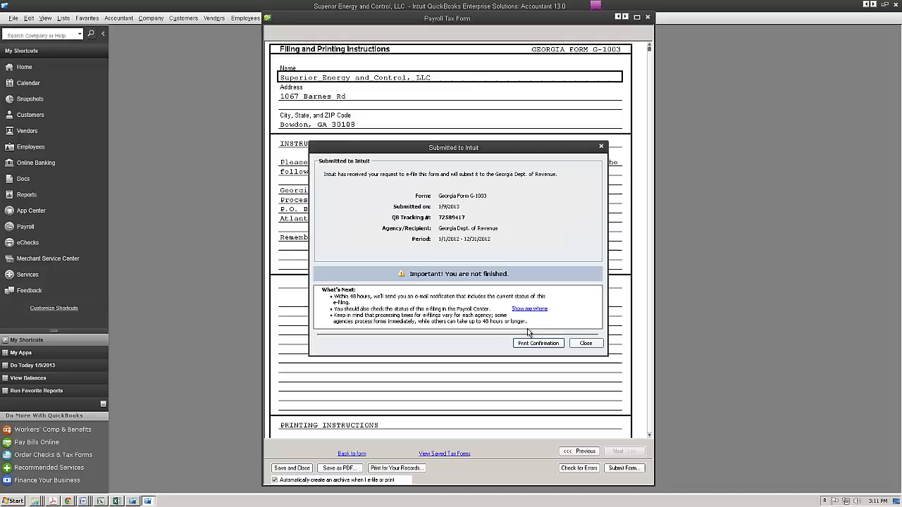
{"action": "mouse_move", "coordinate": [575, 367]}
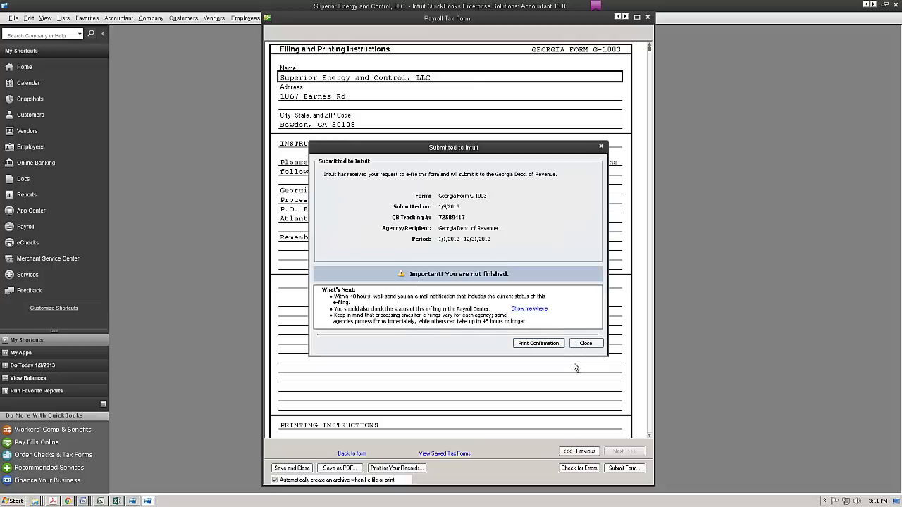
{"action": "mouse_move", "coordinate": [442, 215]}
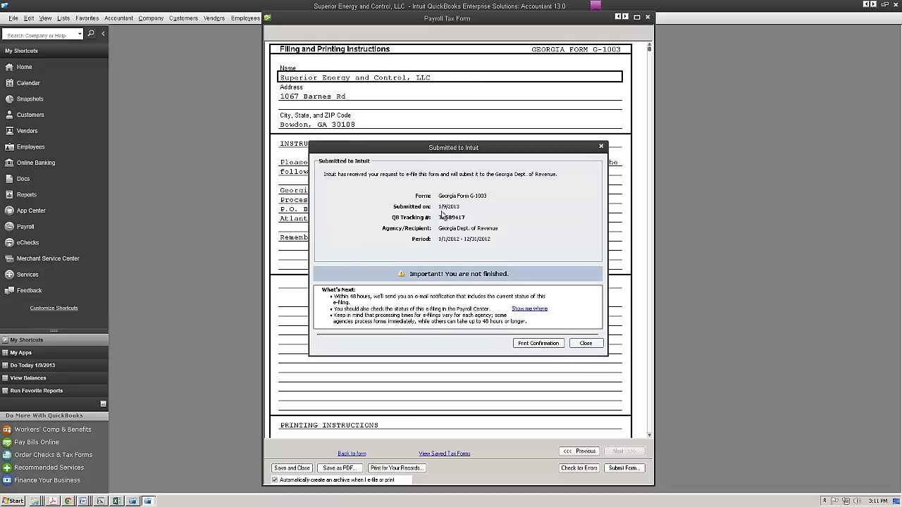